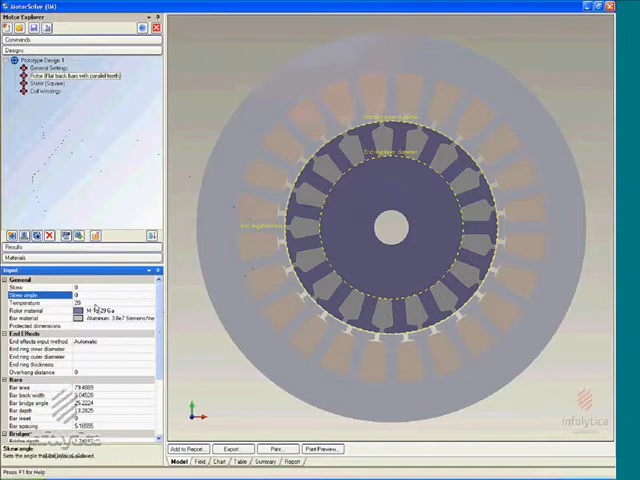
# Set the rotor material to M-19 29 Ga steel.
pyautogui.click(40, 301)
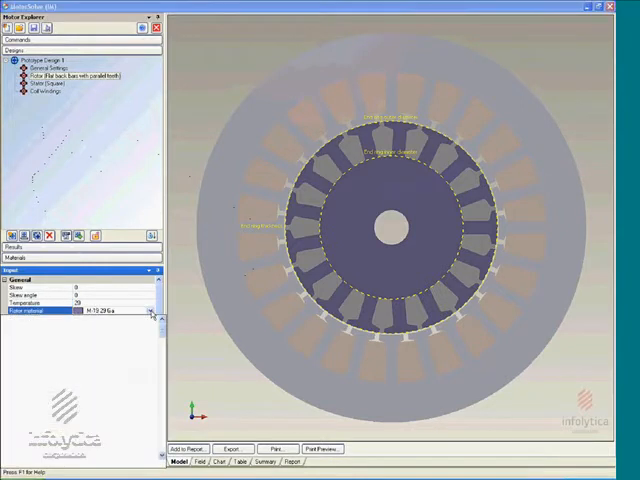
pyautogui.click(150, 313)
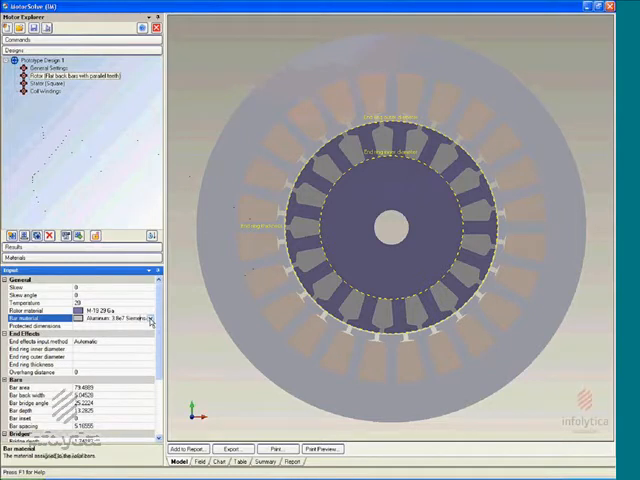
# Choose Aluminum (3.8e7 S/m) as the bar material and scroll to the Diameters section.
pyautogui.click(151, 318)
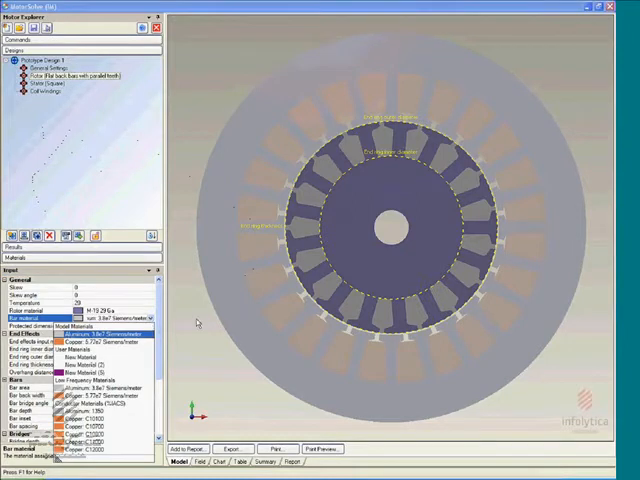
pyautogui.click(100, 332)
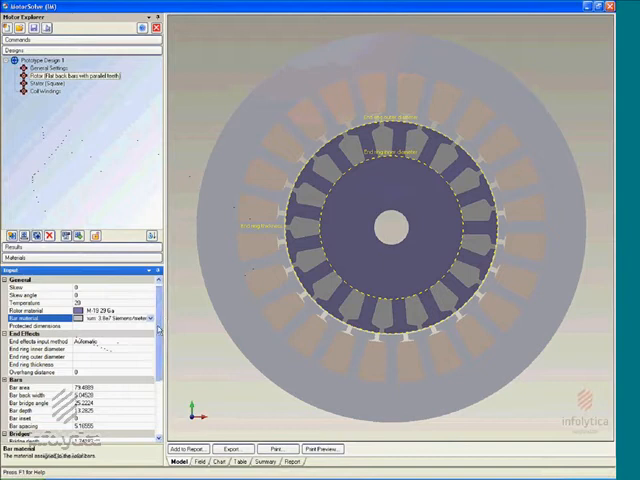
pyautogui.scroll(-3)
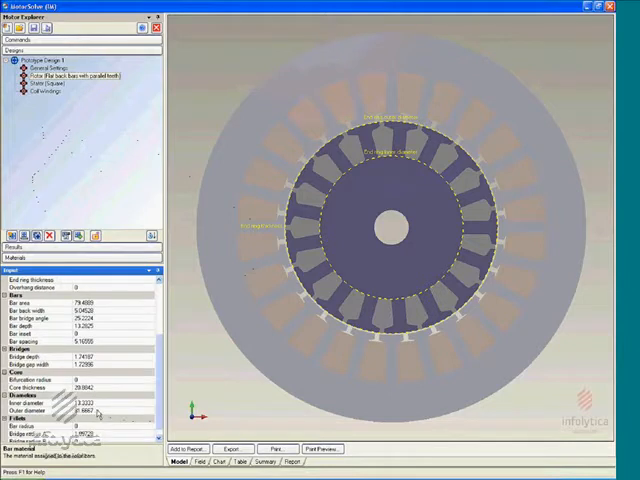
pyautogui.click(30, 407)
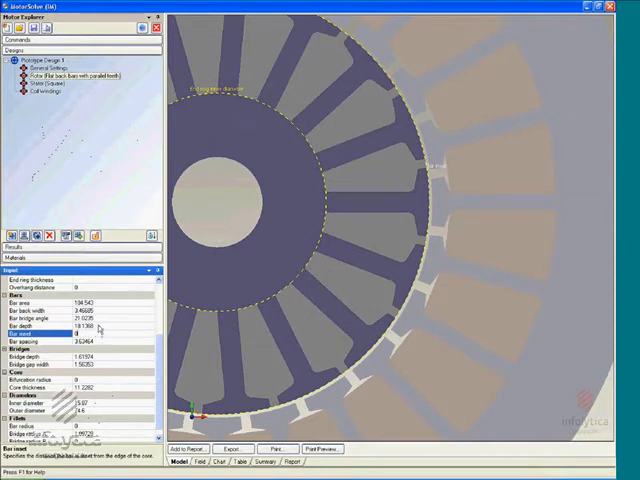
pyautogui.moveTo(113, 328)
pyautogui.write('17.5')
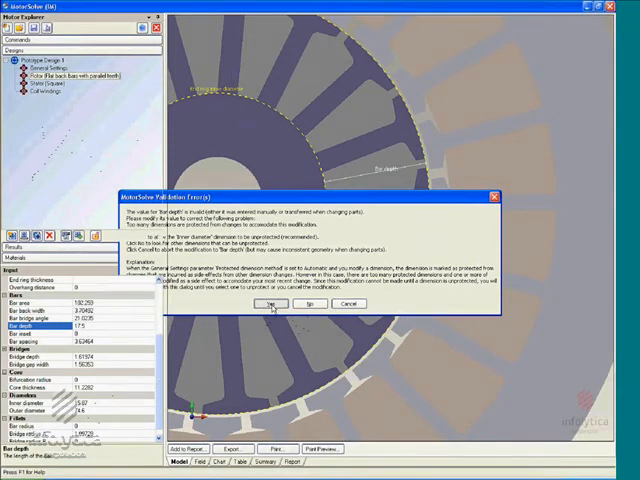
# Accept unprotecting the inner diameter so it adjusts to the 17.5 bar depth.
pyautogui.click(267, 304)
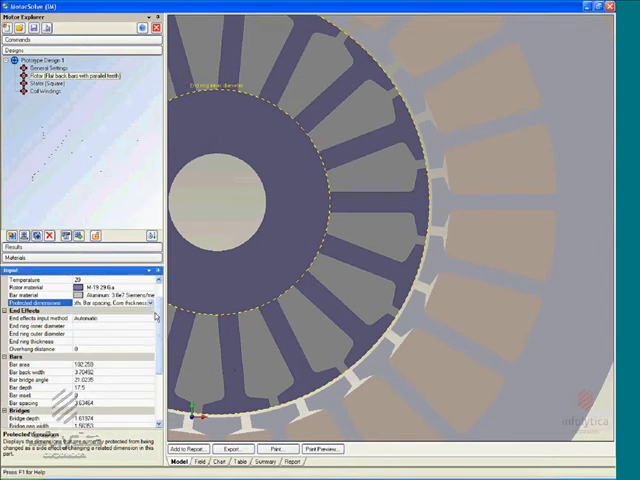
pyautogui.scroll(-3)
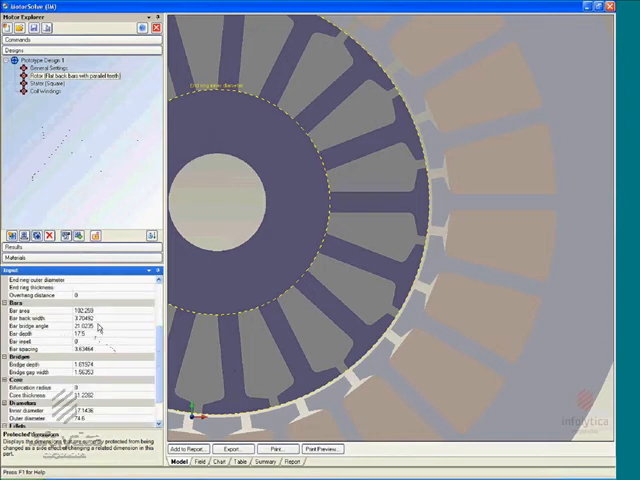
# Set the bar bridge angle to 30 and restore the full rotor view.
pyautogui.click(30, 328)
pyautogui.write('30')
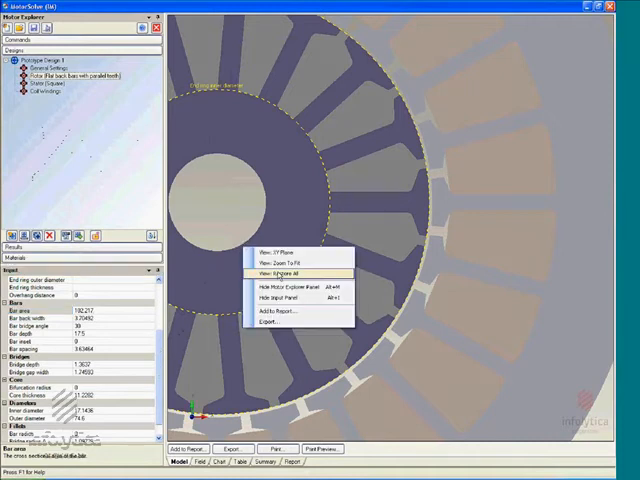
pyautogui.click(271, 271)
pyautogui.write('0.01')
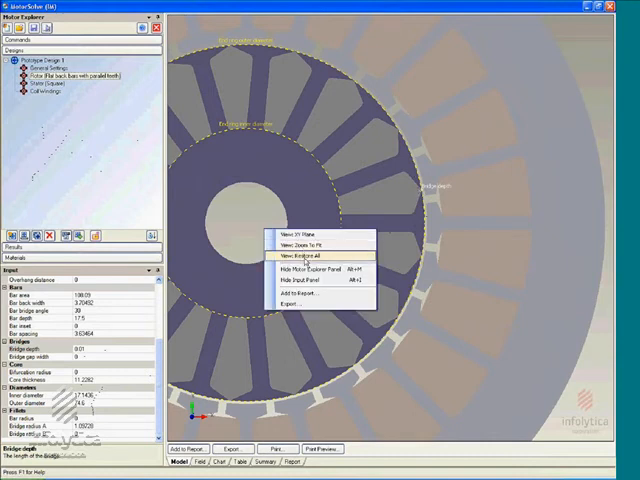
# Restore the full view to show the whole motor with rotor bars and stator in 3D.
pyautogui.click(296, 257)
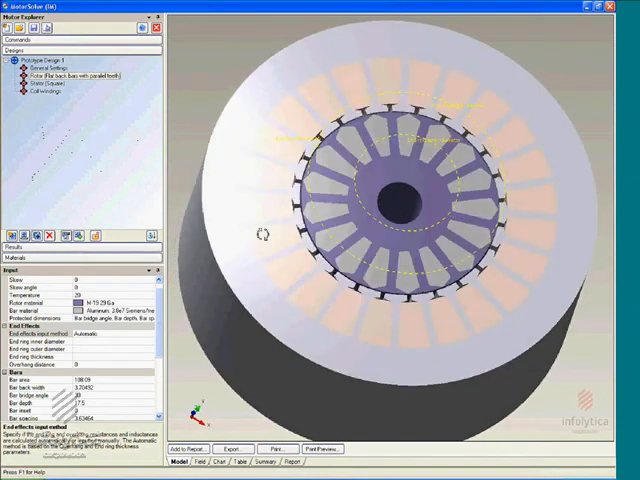
pyautogui.moveTo(265, 235); pyautogui.dragTo(285, 220)
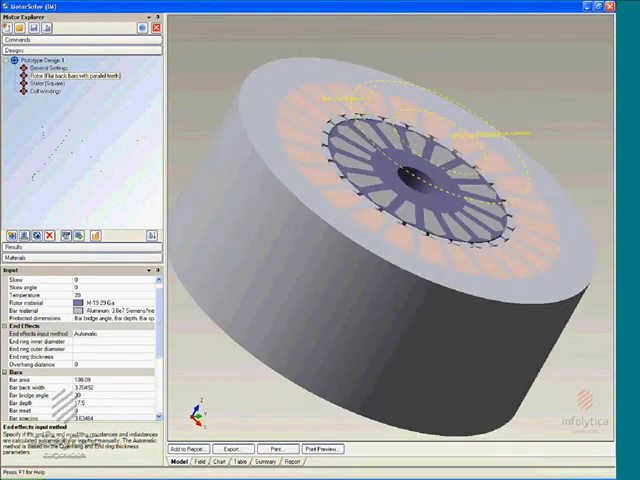
pyautogui.moveTo(110, 338)
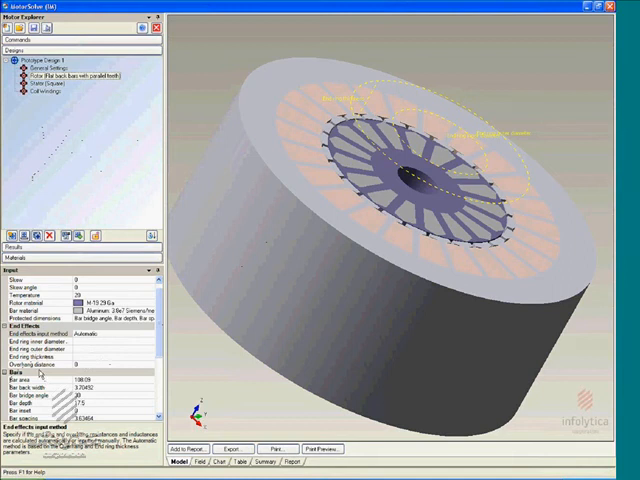
pyautogui.moveTo(340, 215)
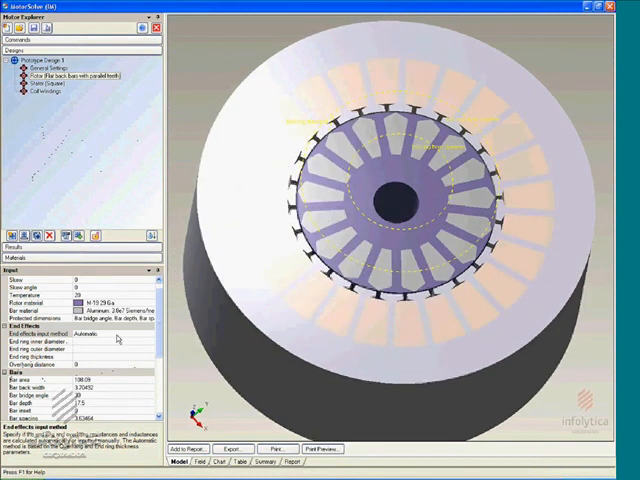
# Switch end effects input to Manual and return the model to the XY plane view.
pyautogui.click(120, 332)
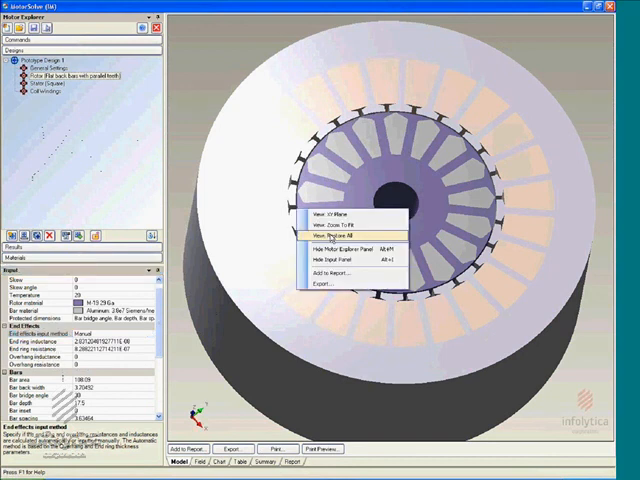
pyautogui.click(323, 229)
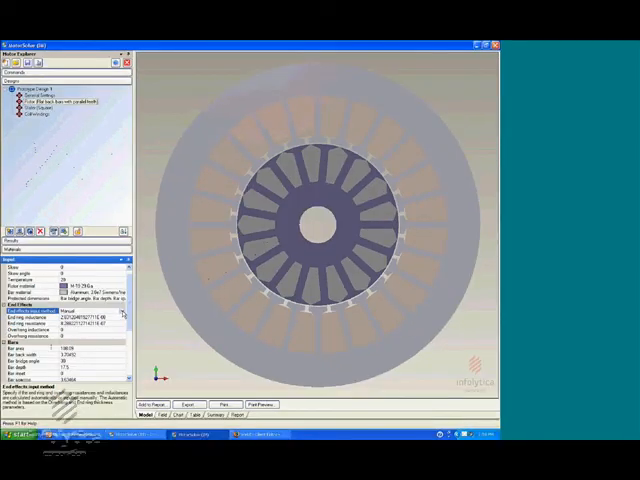